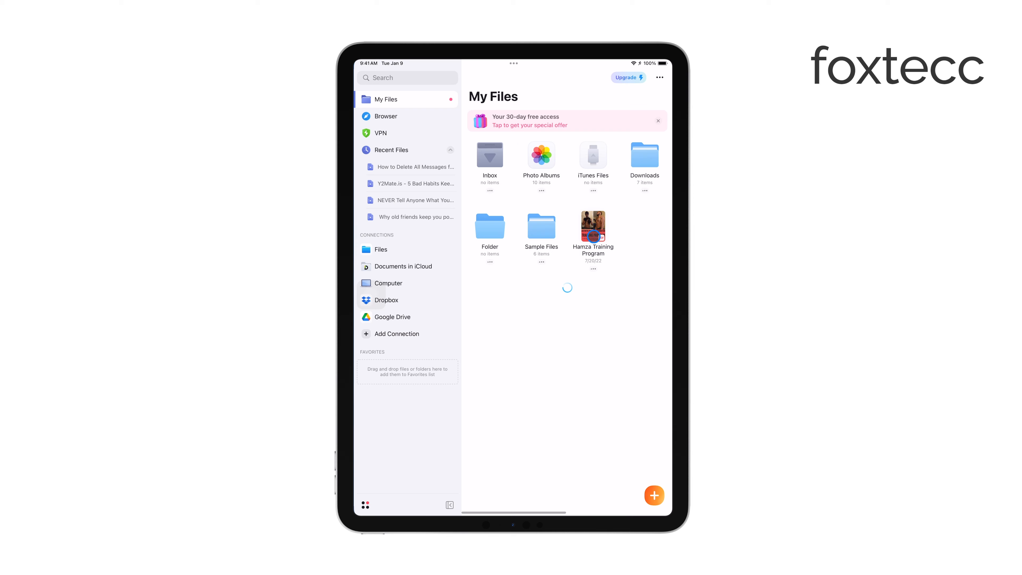
Open the recent video 'How to Delete All Messages from One Person.mp4' from Recent Files
{"action": "left_click", "coordinate": [592, 230]}
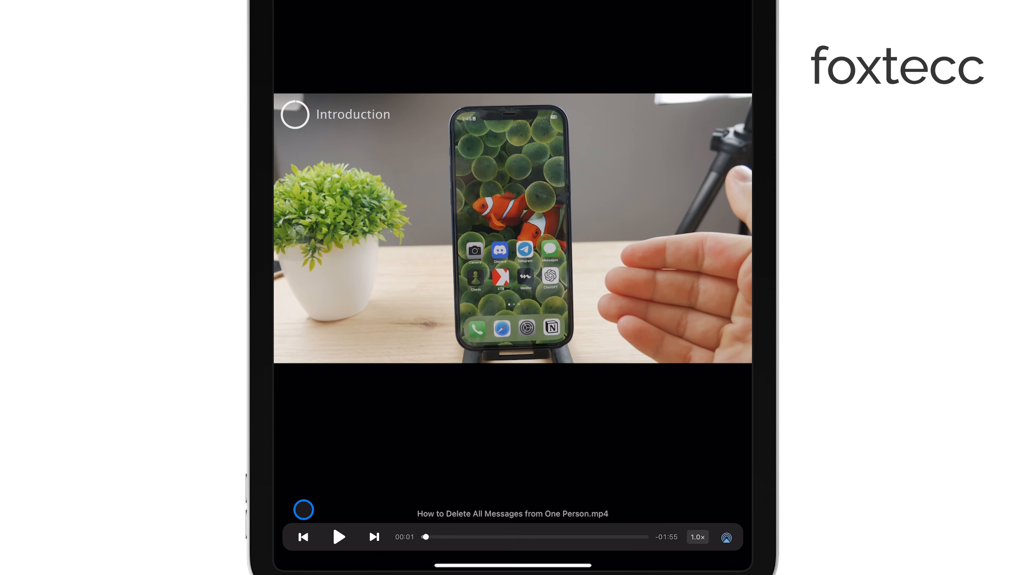
Start playback of the video in the built-in player
{"action": "left_click", "coordinate": [339, 537]}
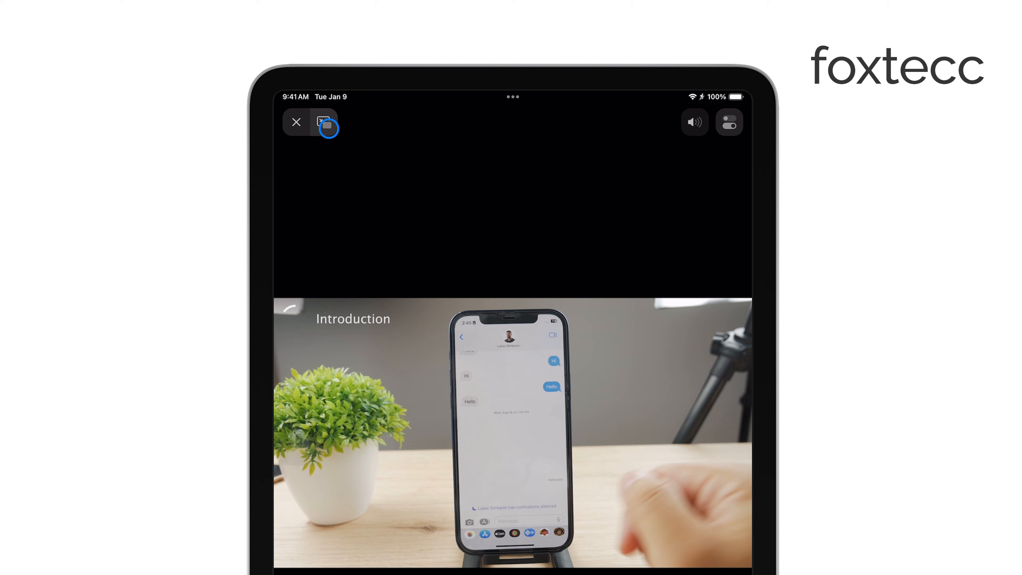
Switch the video to picture-in-picture and tuck the floating window past the right edge
{"action": "left_click", "coordinate": [326, 122]}
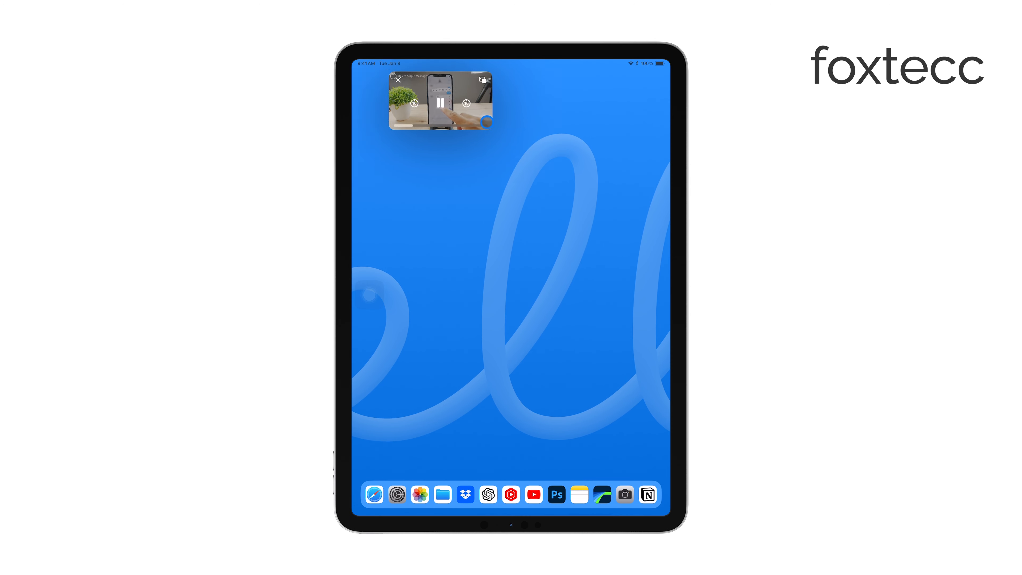
{"action": "left_click_drag", "start_coordinate": [441, 102], "coordinate": [609, 98]}
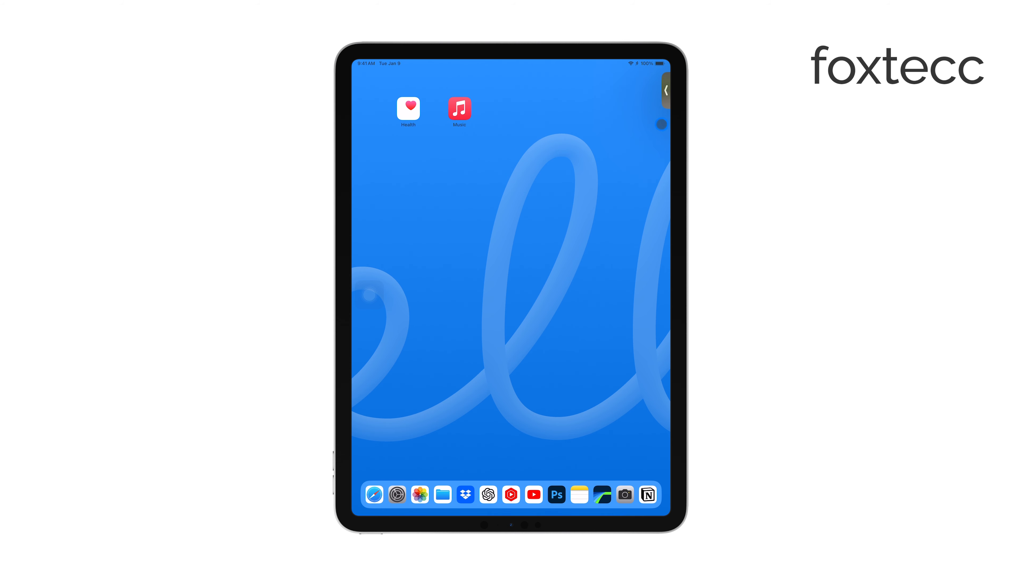
Bring the floating video back, move it to the lower right and enlarge it
{"action": "left_click", "coordinate": [665, 90]}
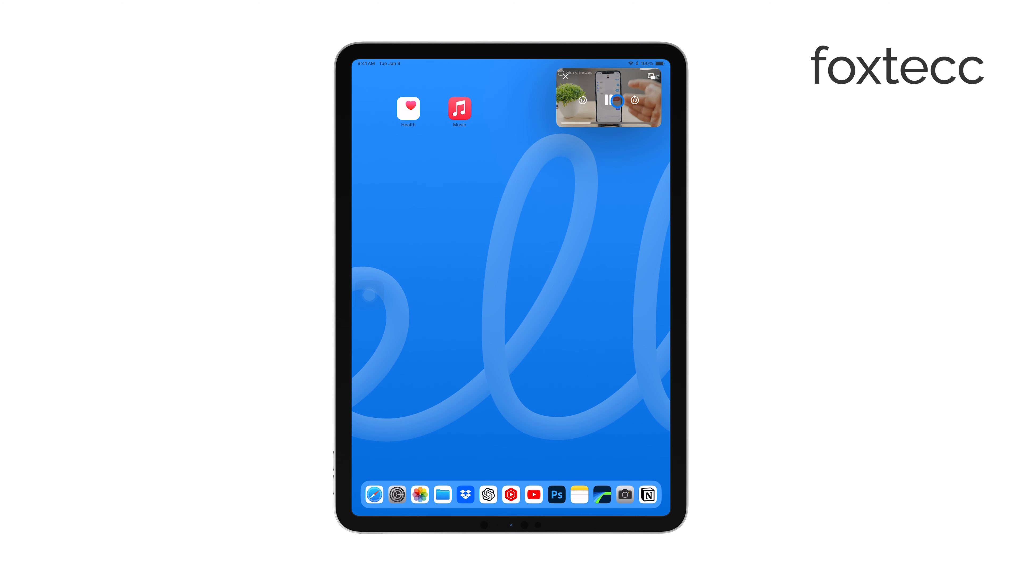
{"action": "left_click_drag", "start_coordinate": [608, 98], "coordinate": [608, 435]}
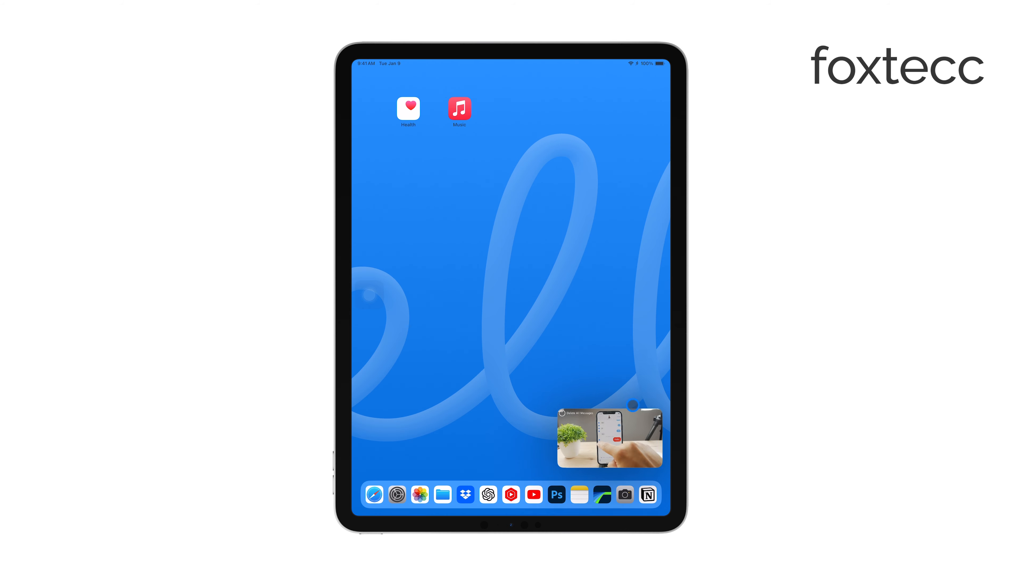
{"action": "scroll", "scroll_direction": "left", "scroll_amount": 3}
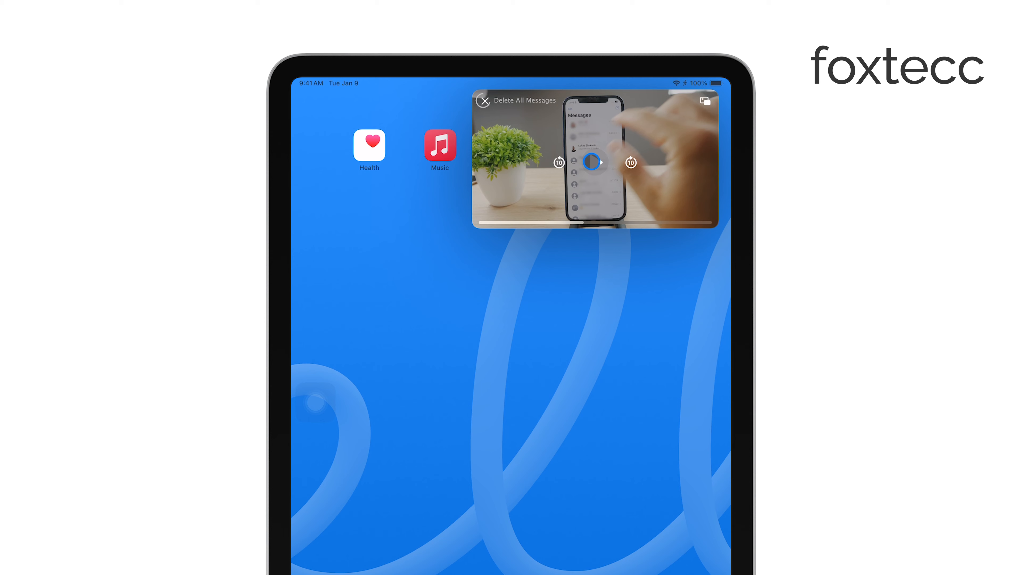
Pause the floating video and hide it past the right edge again
{"action": "left_click", "coordinate": [593, 162]}
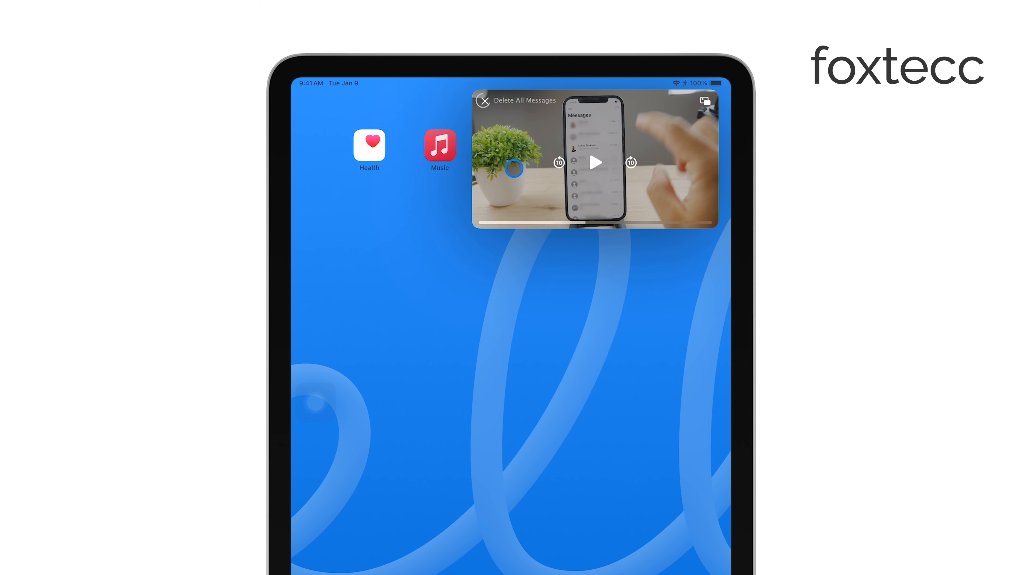
{"action": "left_click", "coordinate": [484, 101]}
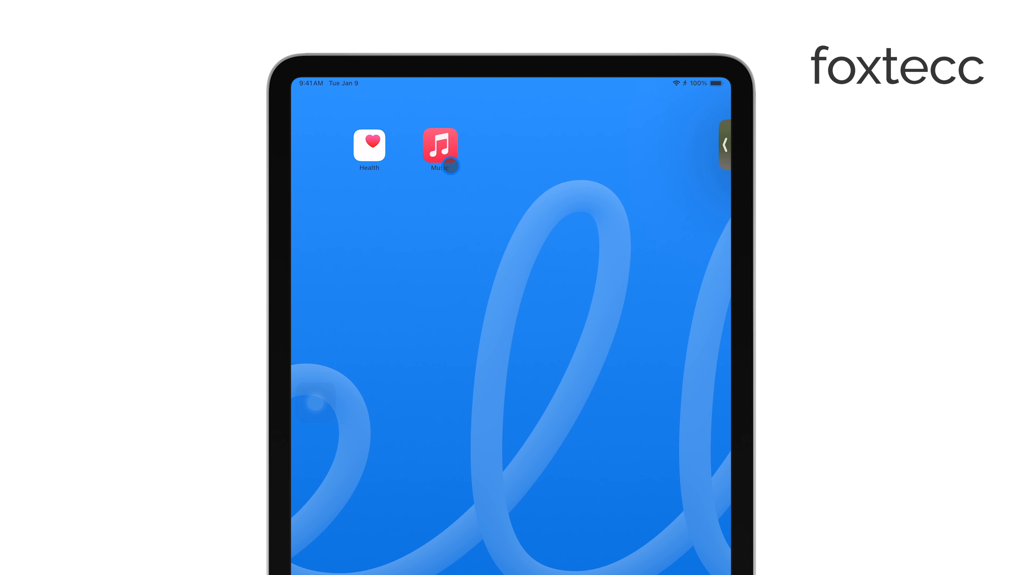